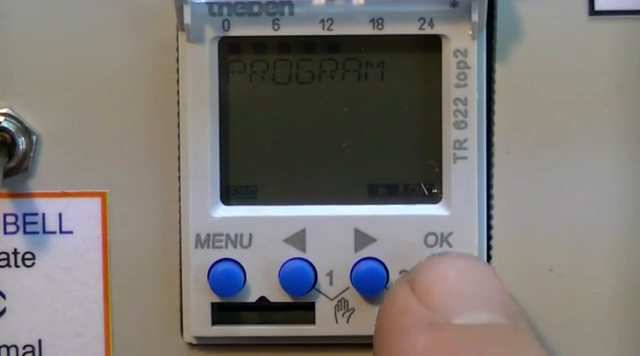
Step: Begin entering a new channel C1 switch-on time from the PROGRAM screen
left_click(364, 270)
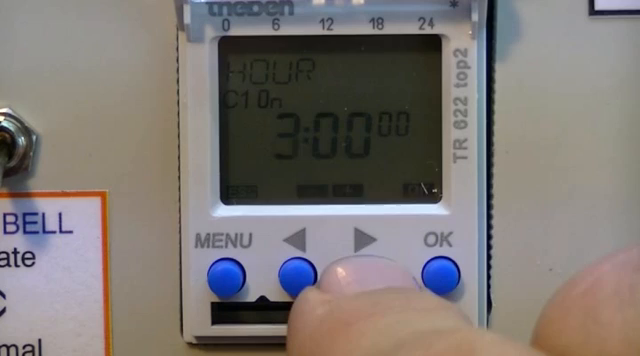
Step: Set the C1 on-time to 9:00 and confirm hour, minutes and 00 seconds
left_click(362, 264)
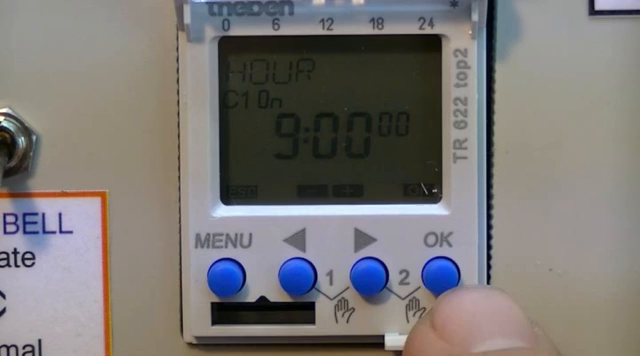
left_click(436, 264)
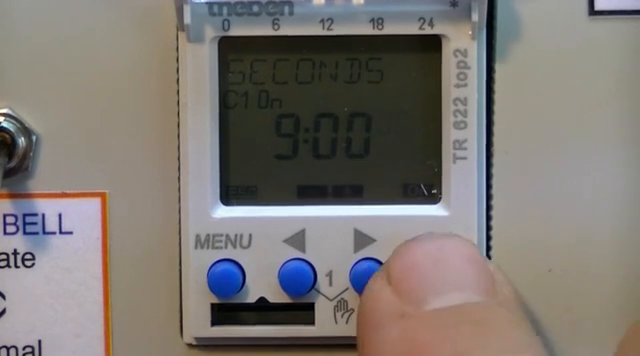
left_click(358, 268)
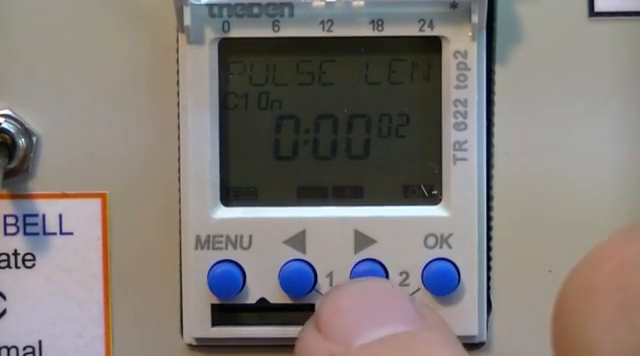
Step: Raise the pulse length for the 9:00:00 on-time from 2 toward 7 seconds
left_click(368, 264)
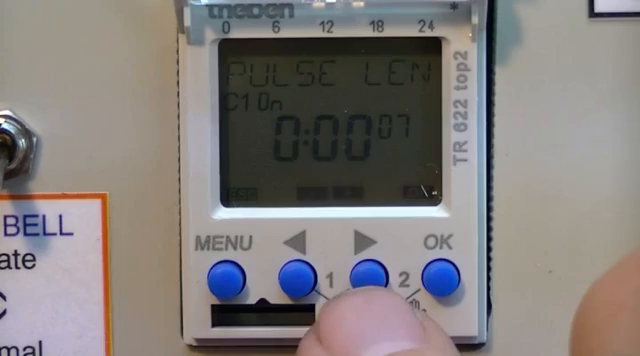
left_click(436, 268)
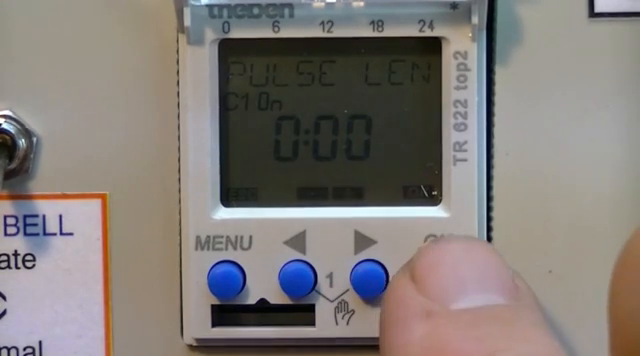